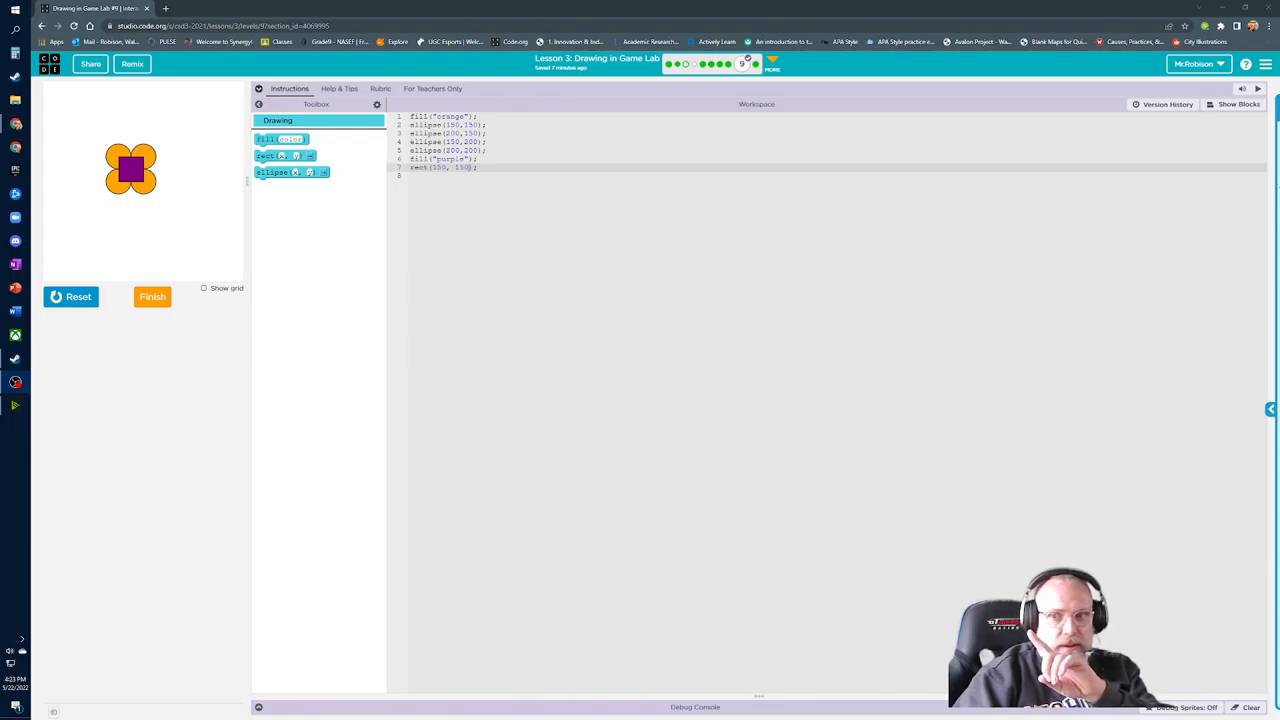
Review the task instructions and bring up the flower project's Share options.
{"action": "left_click", "coordinate": [288, 88]}
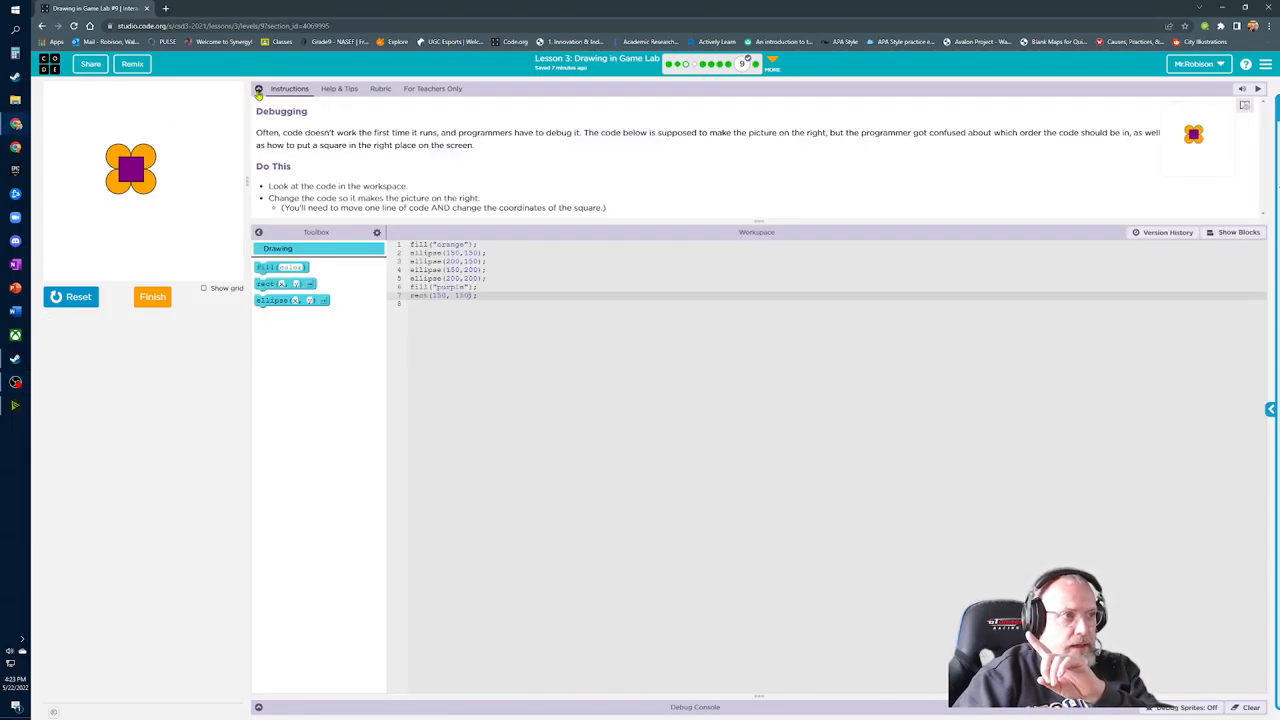
{"action": "mouse_move", "coordinate": [986, 250]}
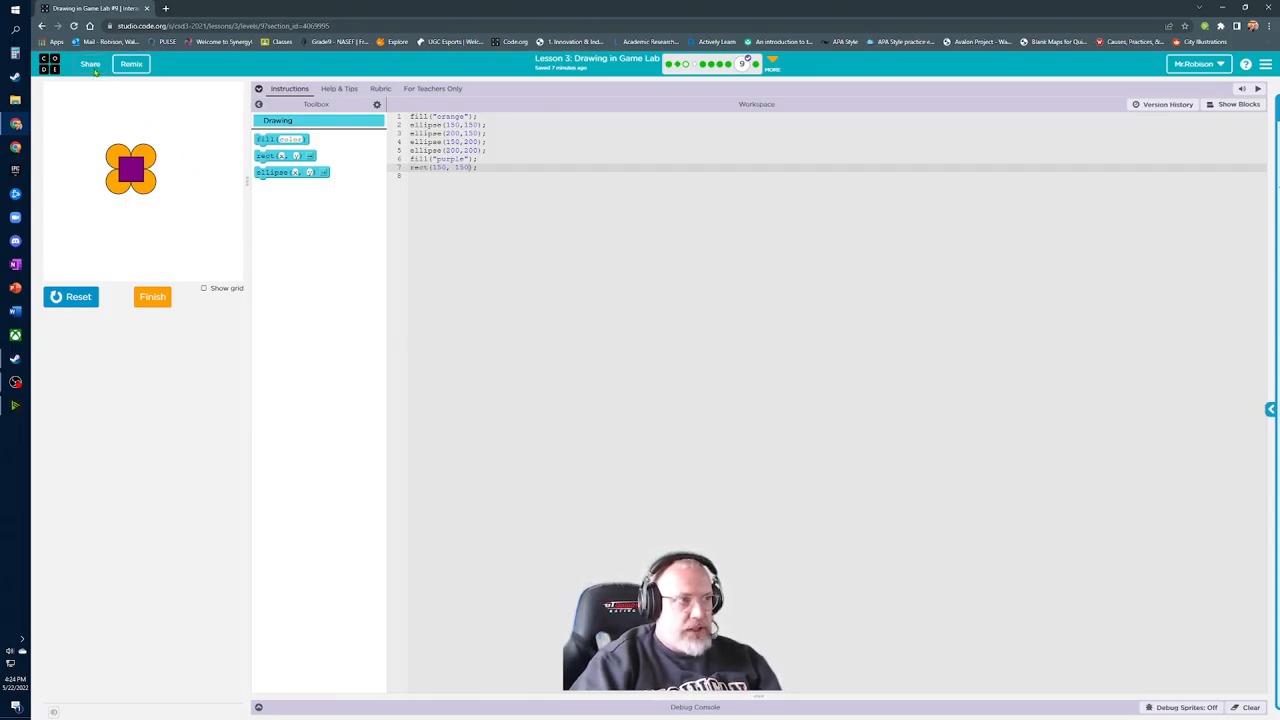
{"action": "left_click", "coordinate": [90, 62]}
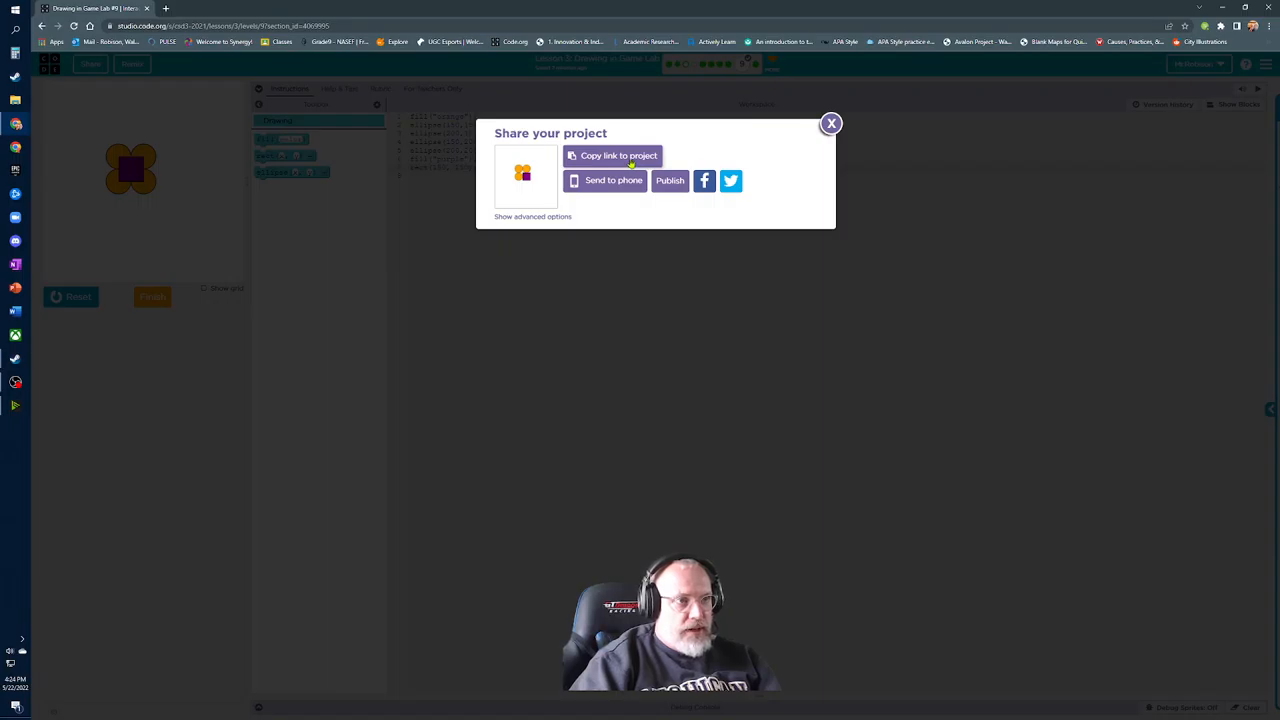
{"action": "mouse_move", "coordinate": [672, 304]}
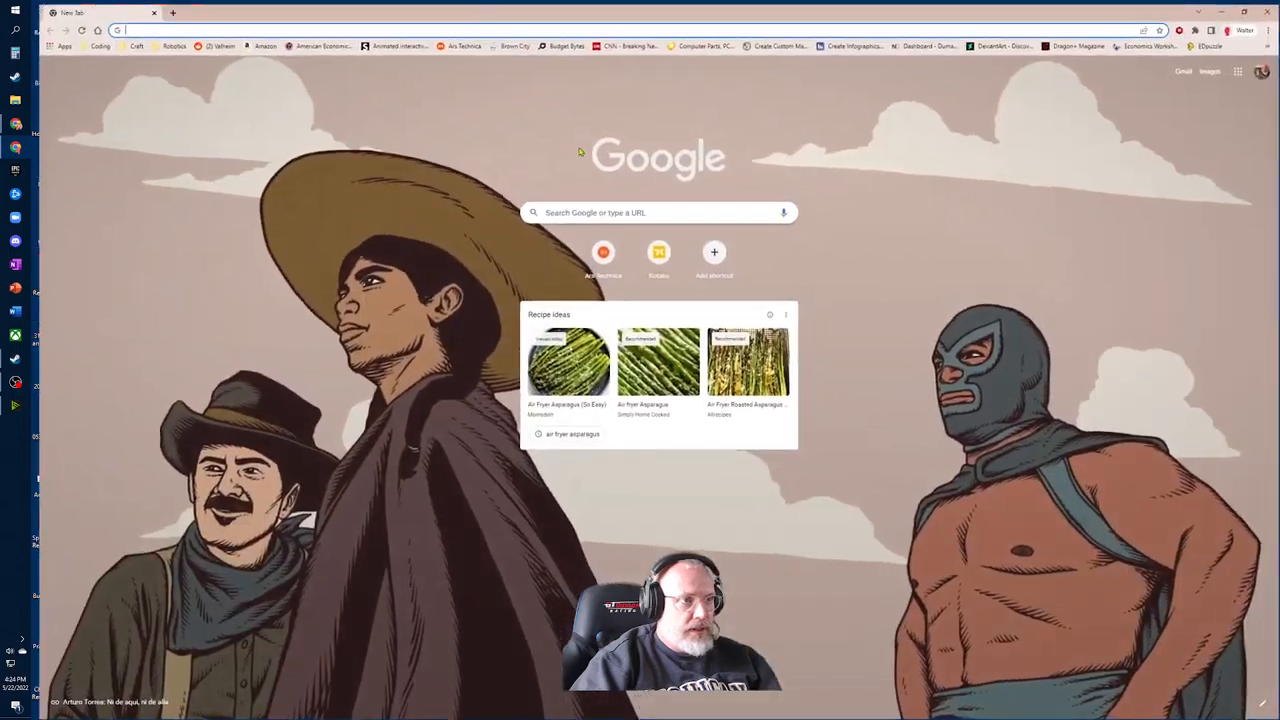
Navigate GEC Spring Coding Classwork to the full Lesson 3: Drawing in Game Lab assignment page.
{"action": "left_click", "coordinate": [1238, 68]}
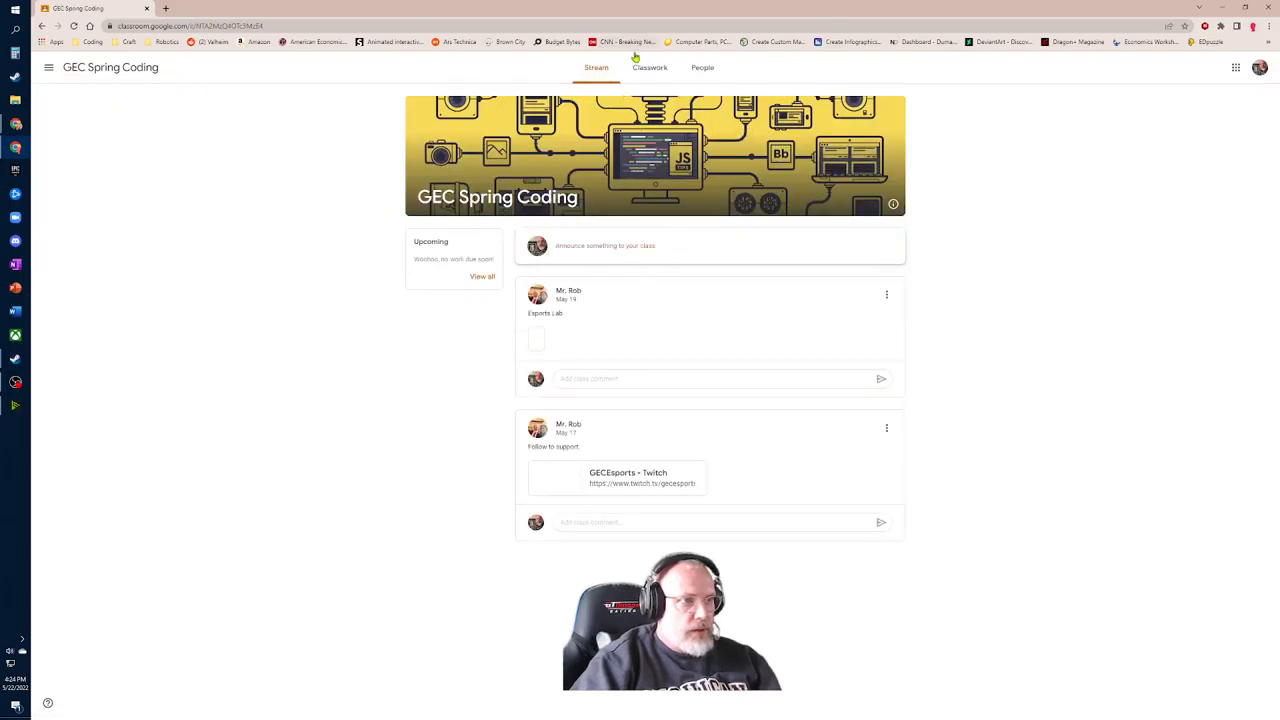
{"action": "left_click", "coordinate": [644, 68]}
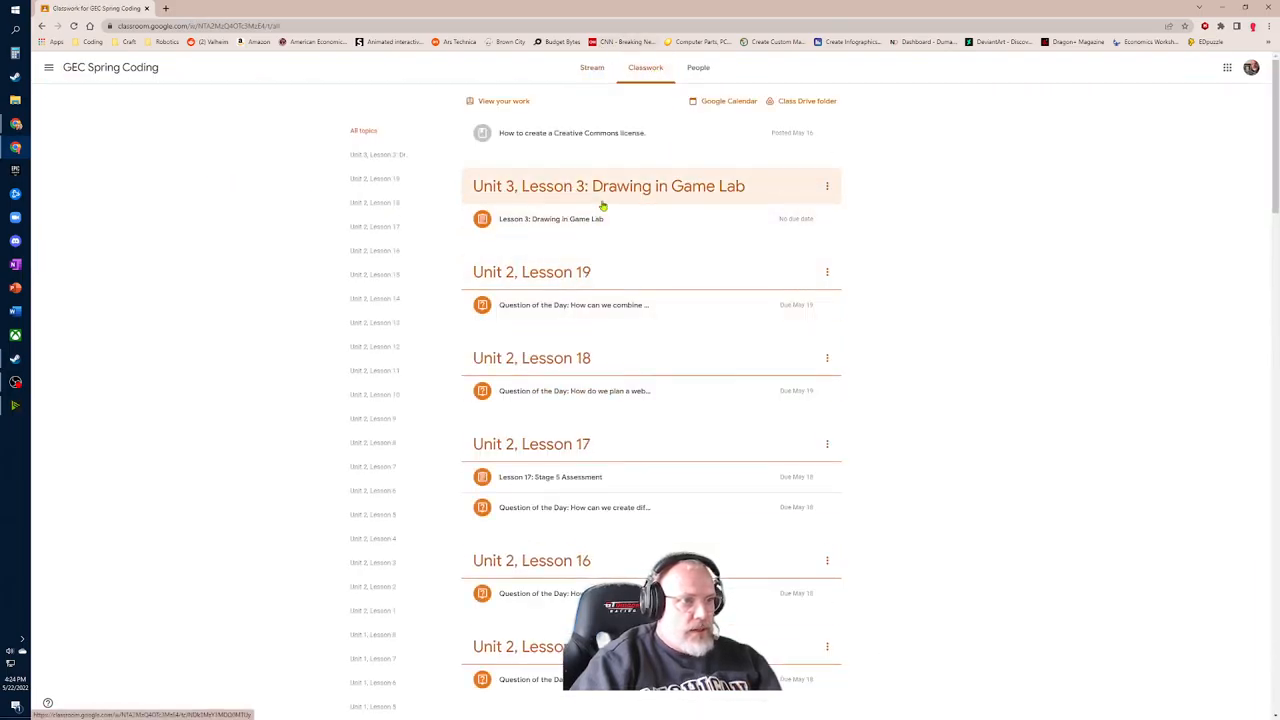
{"action": "left_click", "coordinate": [552, 218]}
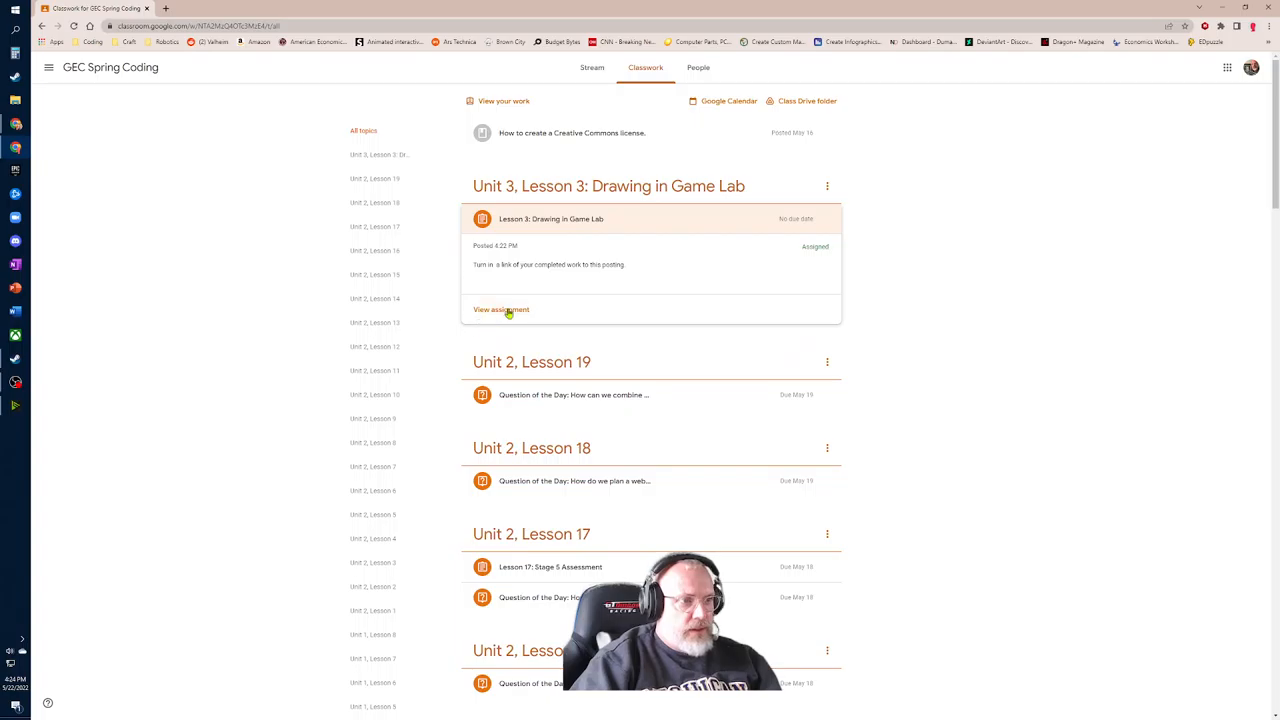
{"action": "left_click", "coordinate": [500, 308]}
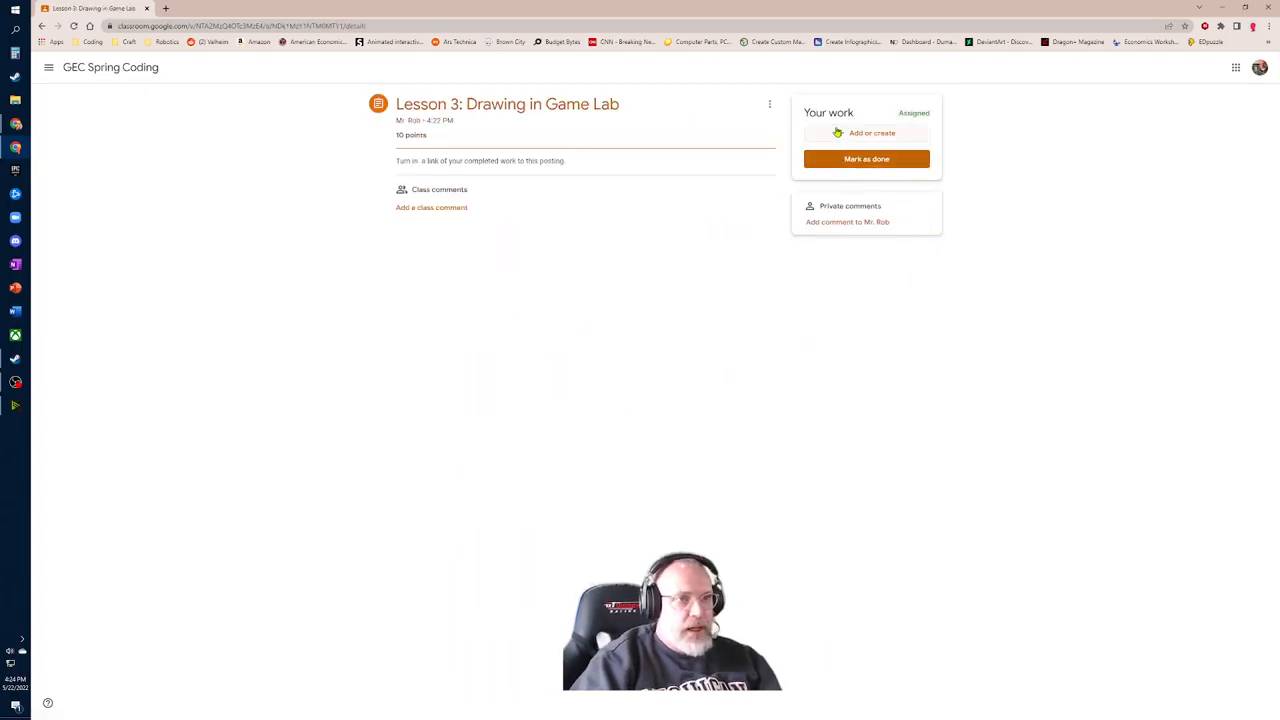
Attach the copied Game Lab project URL to the assignment as a Link.
{"action": "left_click", "coordinate": [872, 132]}
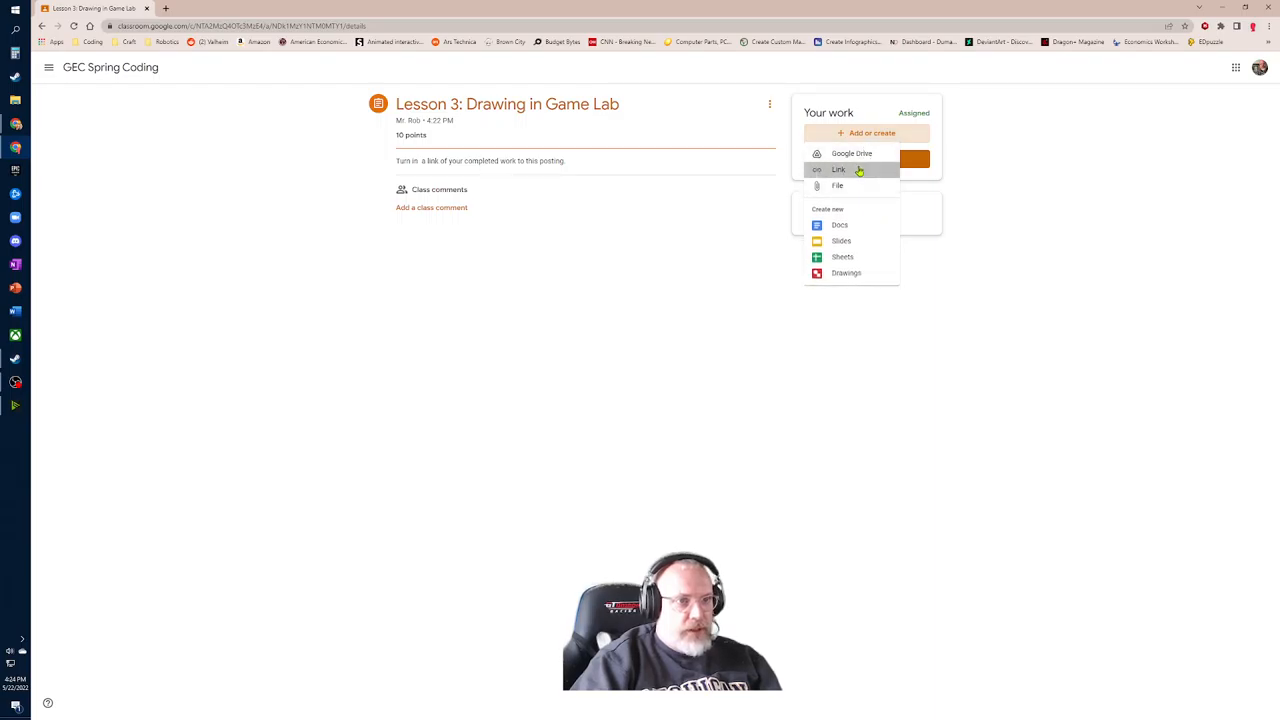
{"action": "right_click", "coordinate": [656, 380]}
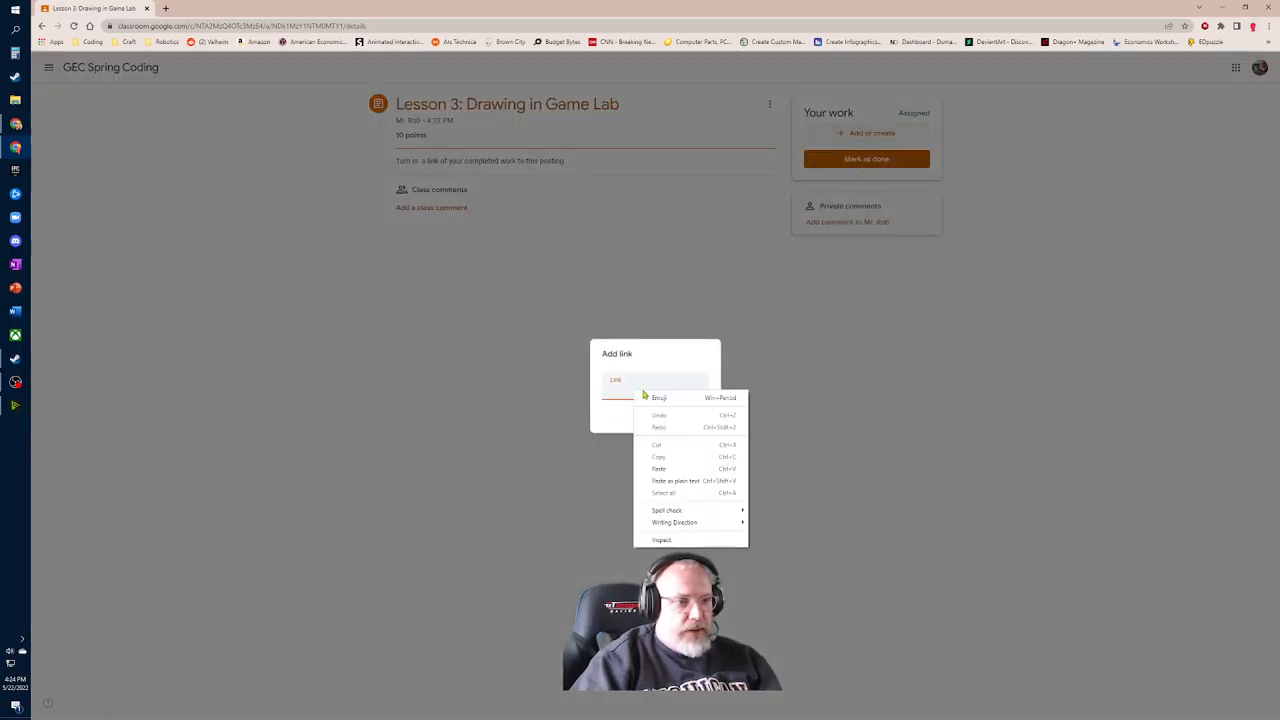
{"action": "left_click", "coordinate": [658, 468]}
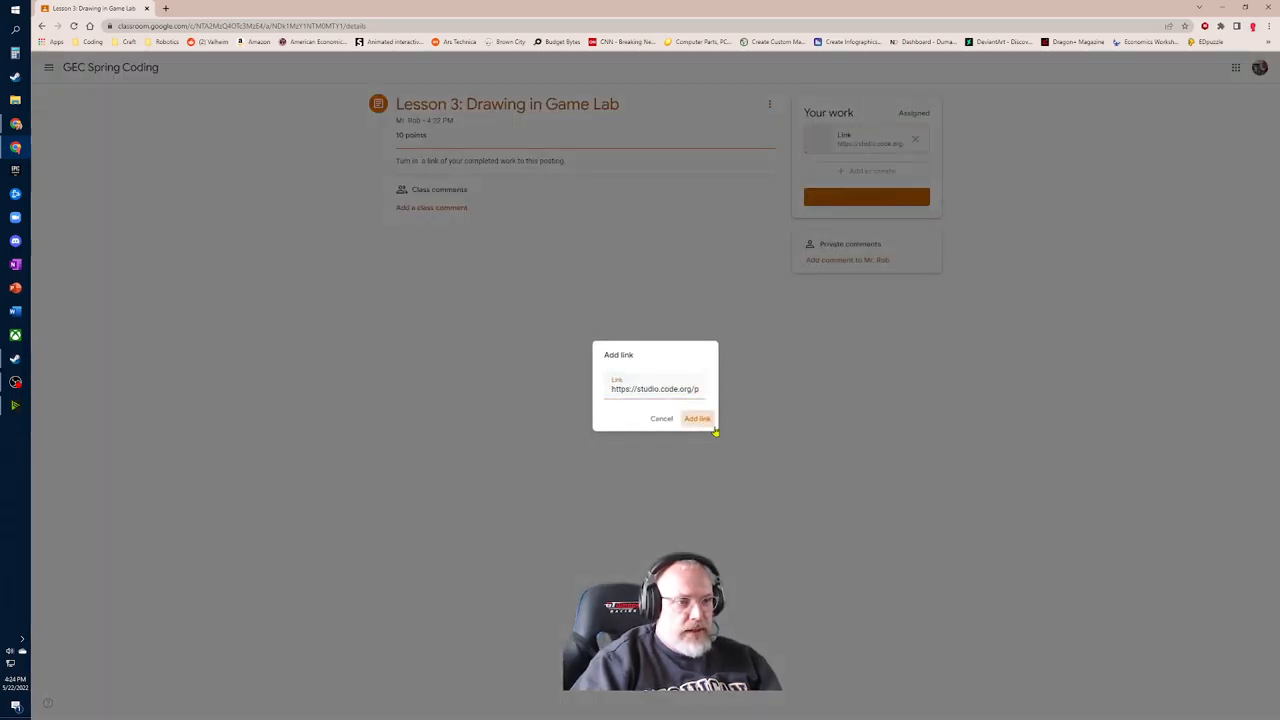
{"action": "left_click", "coordinate": [696, 418]}
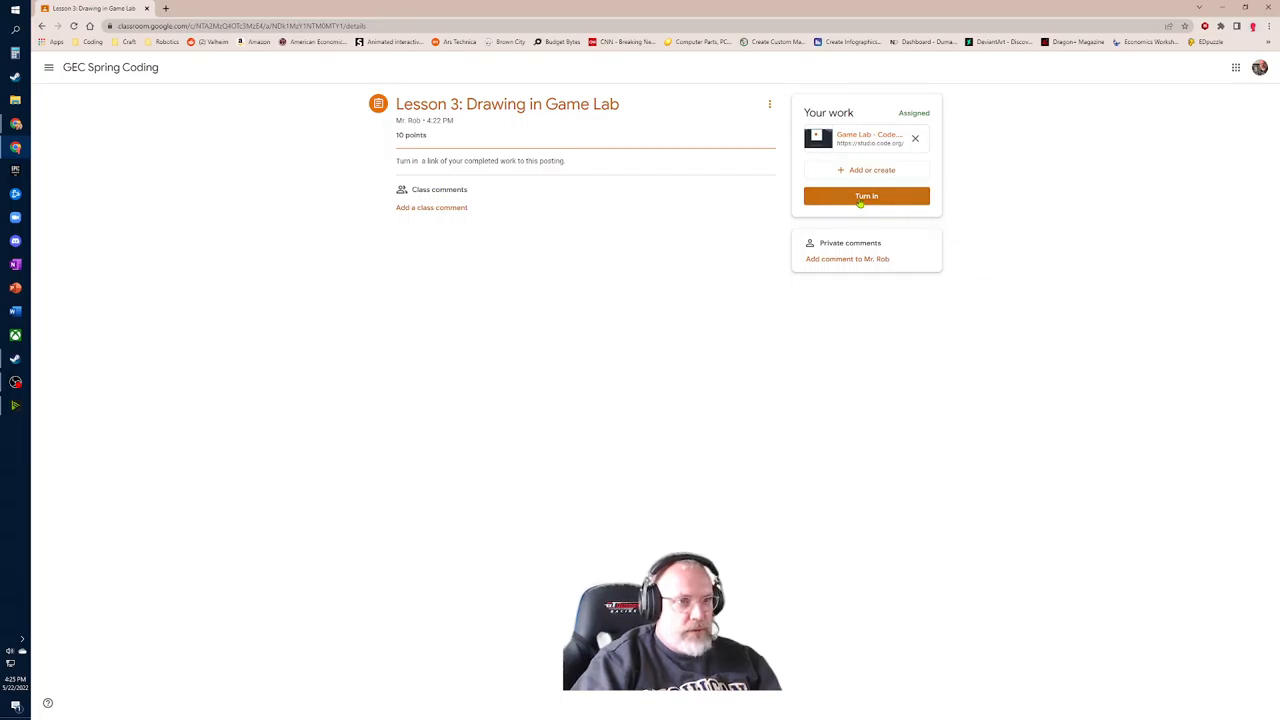
Turn in the assignment and confirm the submission.
{"action": "left_click", "coordinate": [866, 196]}
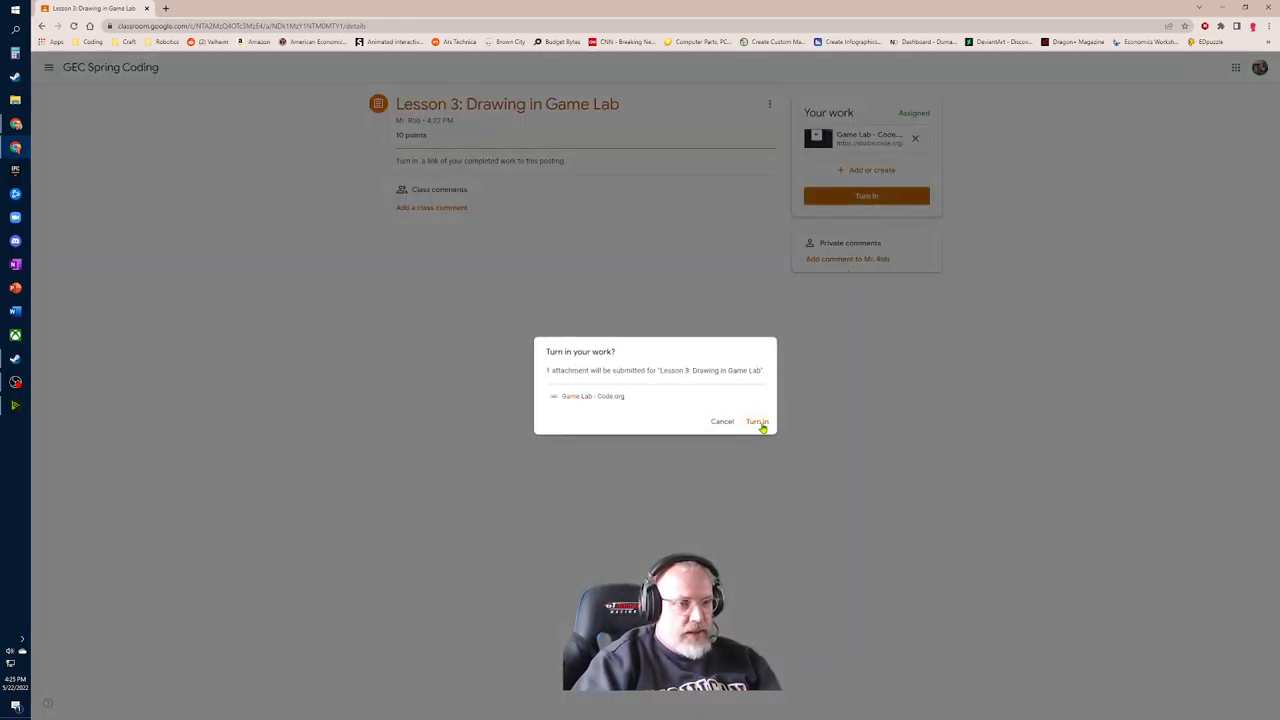
{"action": "left_click", "coordinate": [756, 420]}
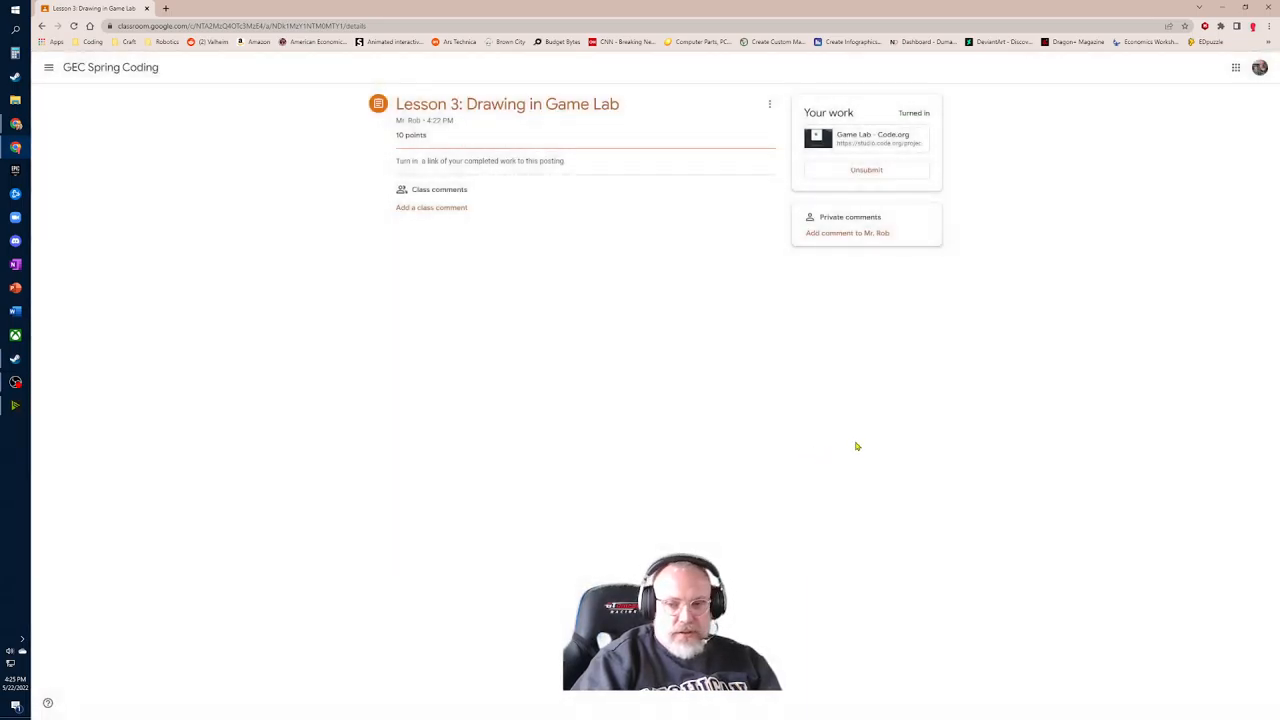